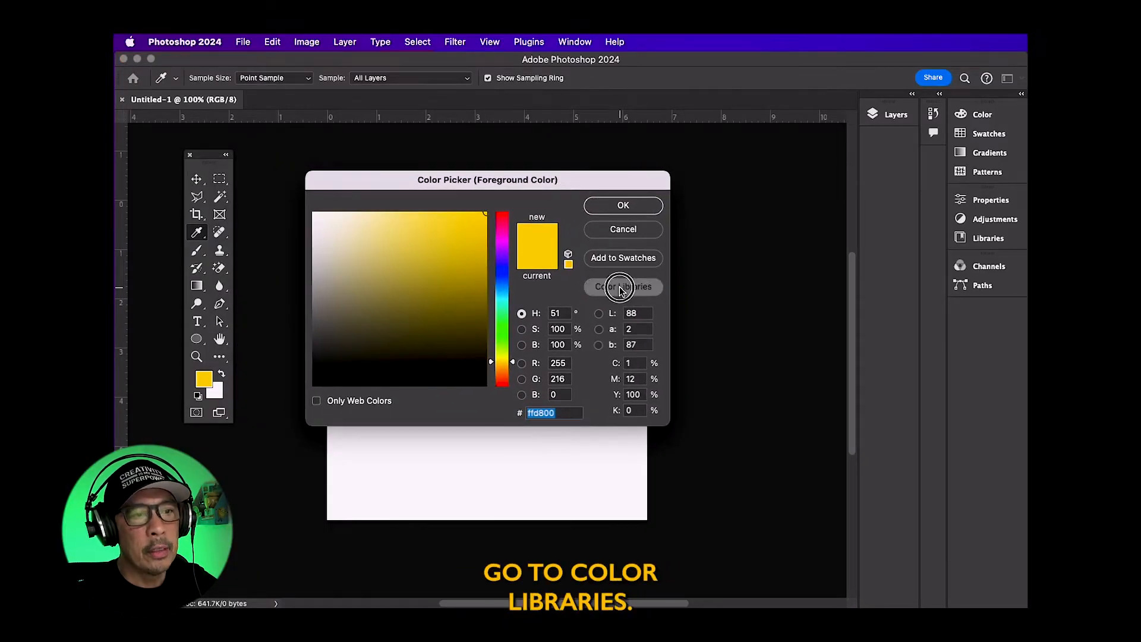
Step: Check the Color Libraries book list, which shows only DIC Color Guide, and cancel out
click(622, 287)
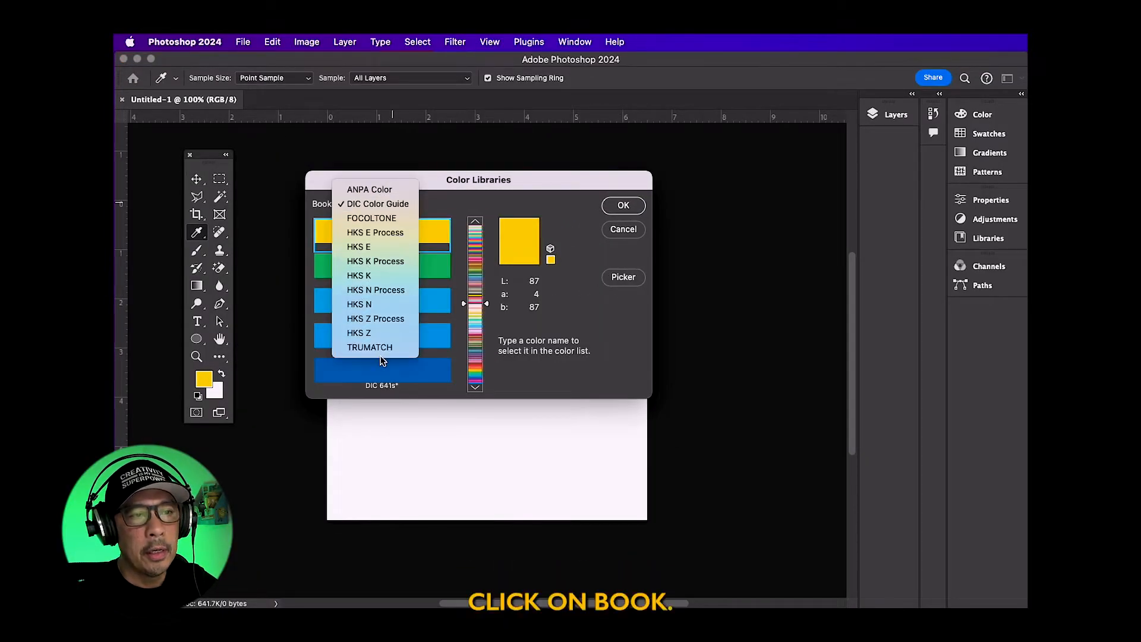
click(376, 203)
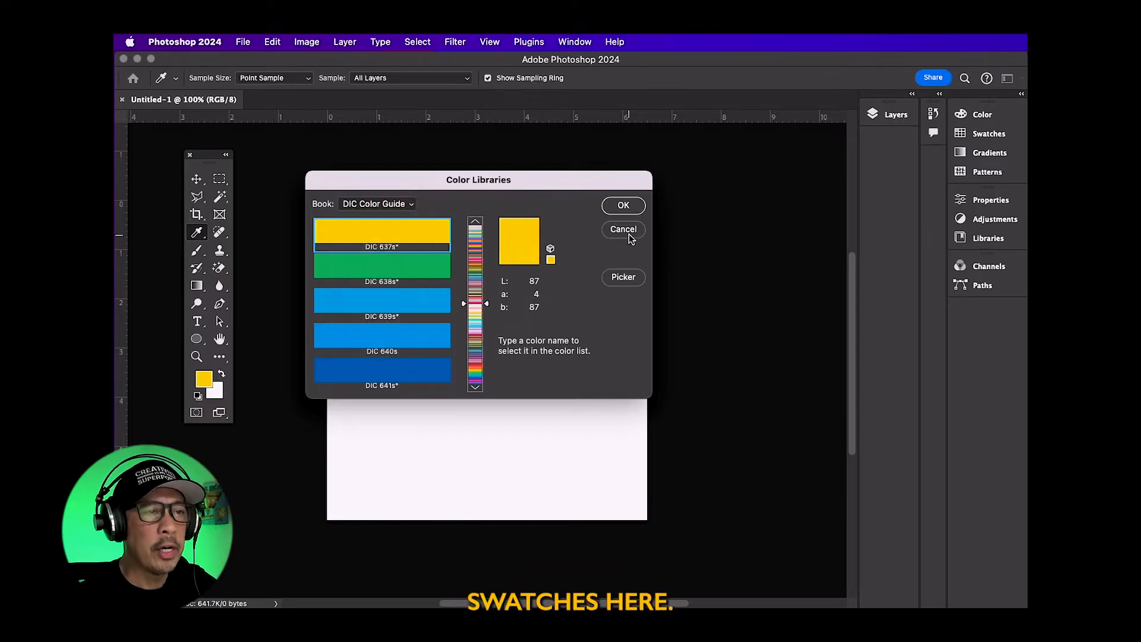
click(243, 41)
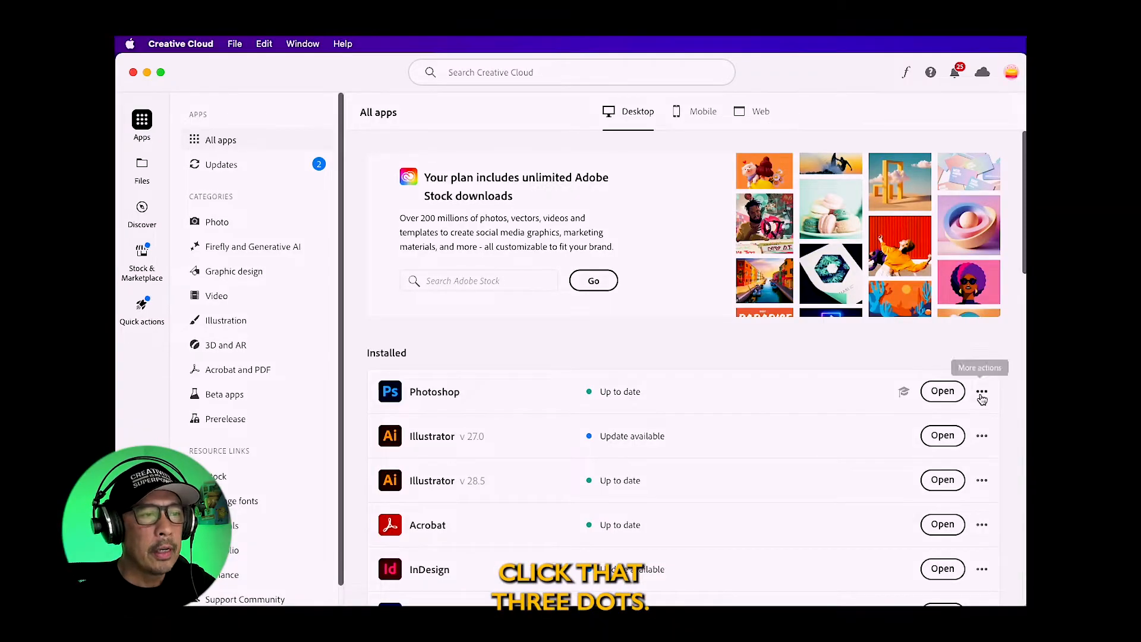
Step: From Photoshop's Other versions list in Creative Cloud, install Photoshop 22.2
click(982, 390)
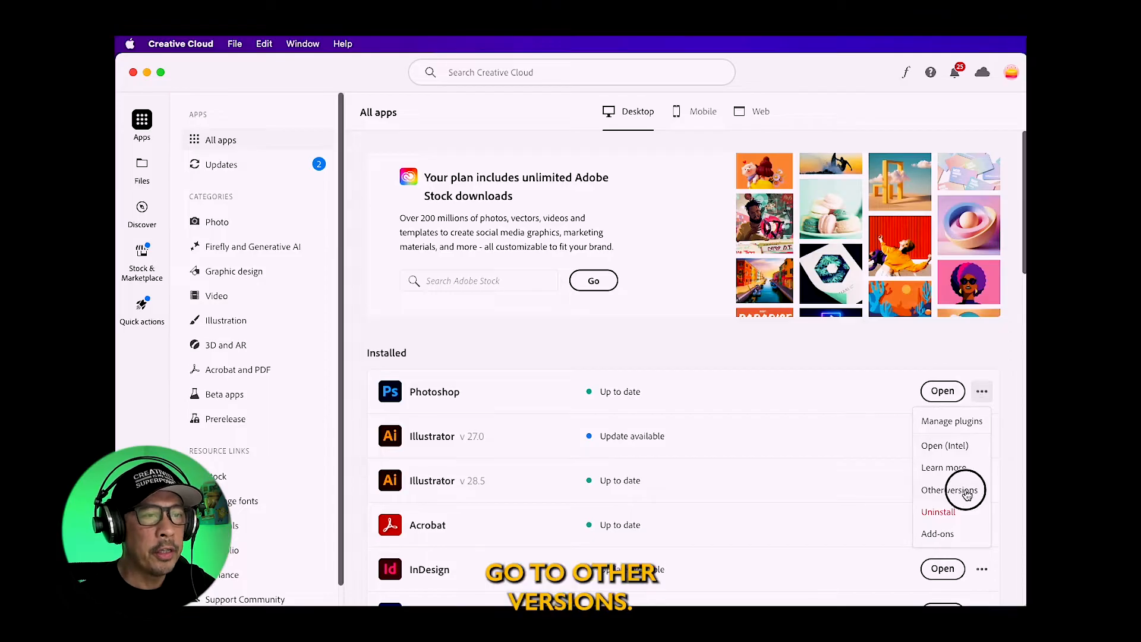
click(950, 490)
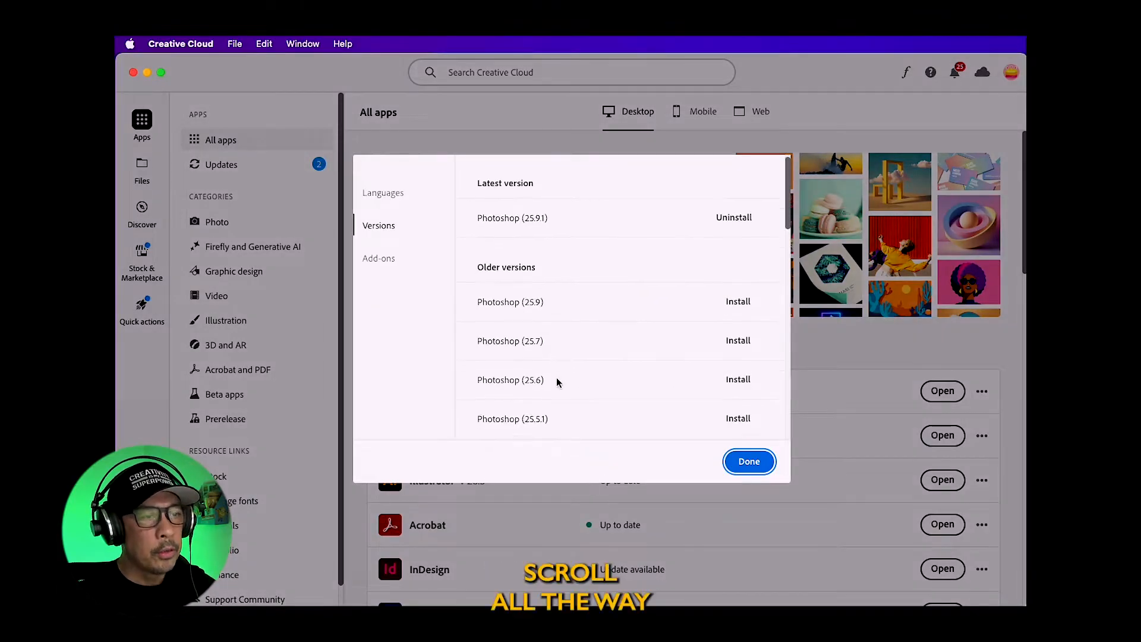
scroll(down, 3)
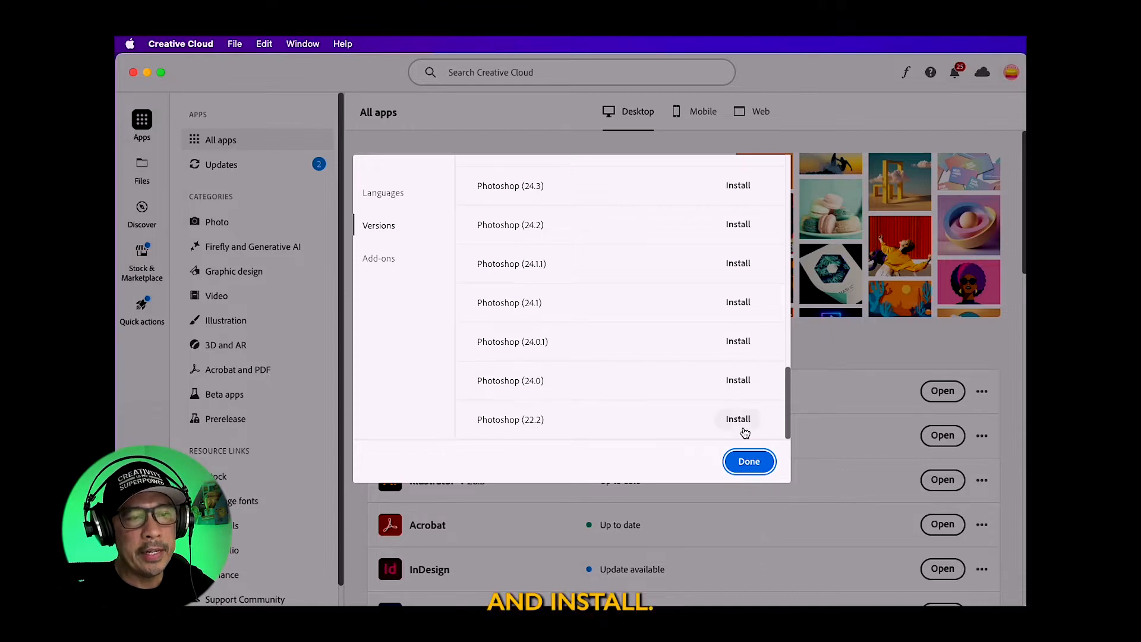
click(747, 461)
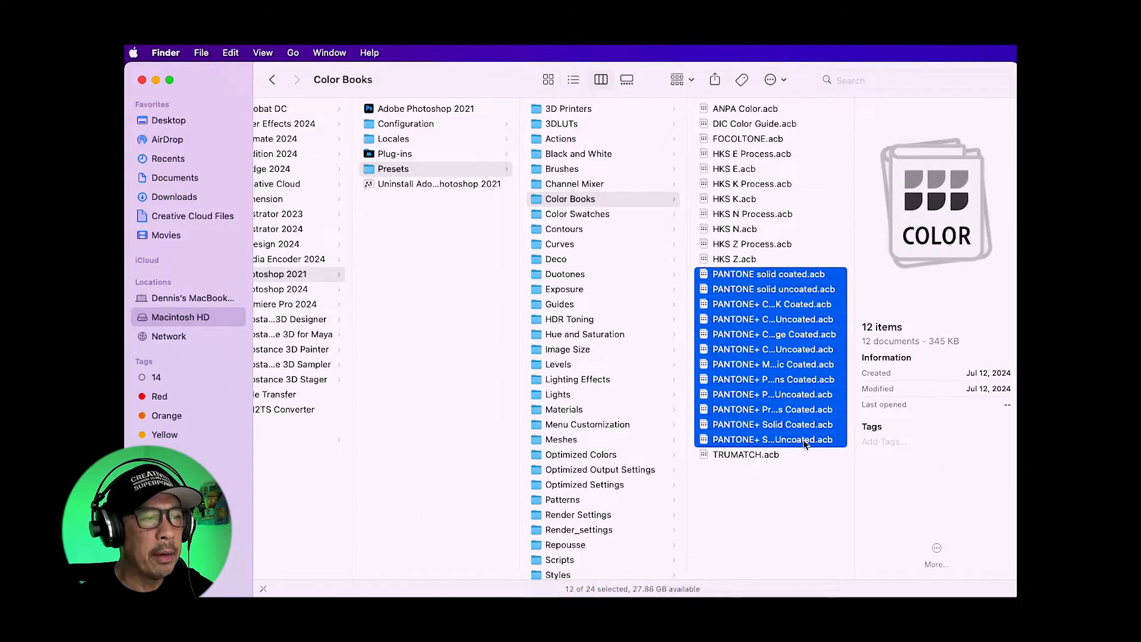
Step: Select the PANTONE .aco files in Photoshop 2021's Color Swatches presets folder
click(578, 212)
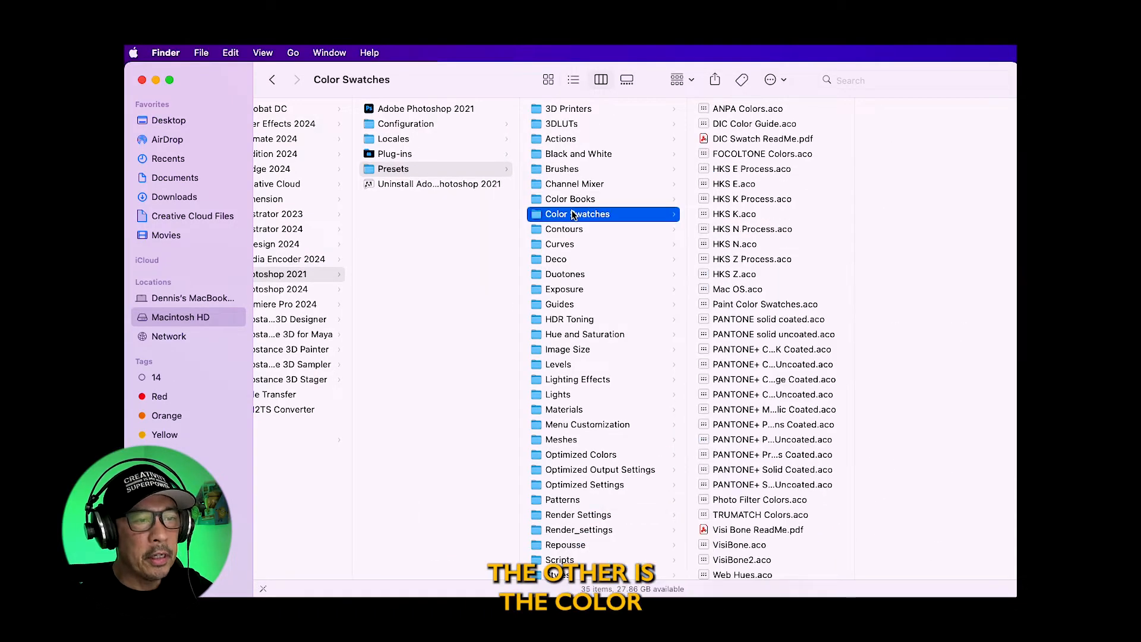
click(764, 304)
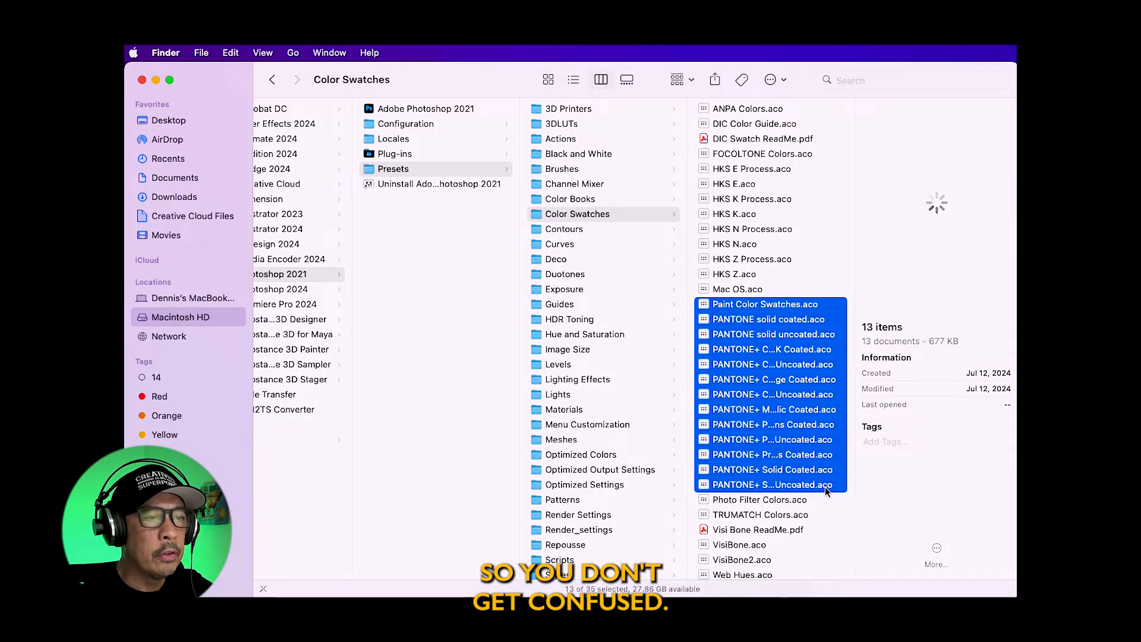
click(577, 198)
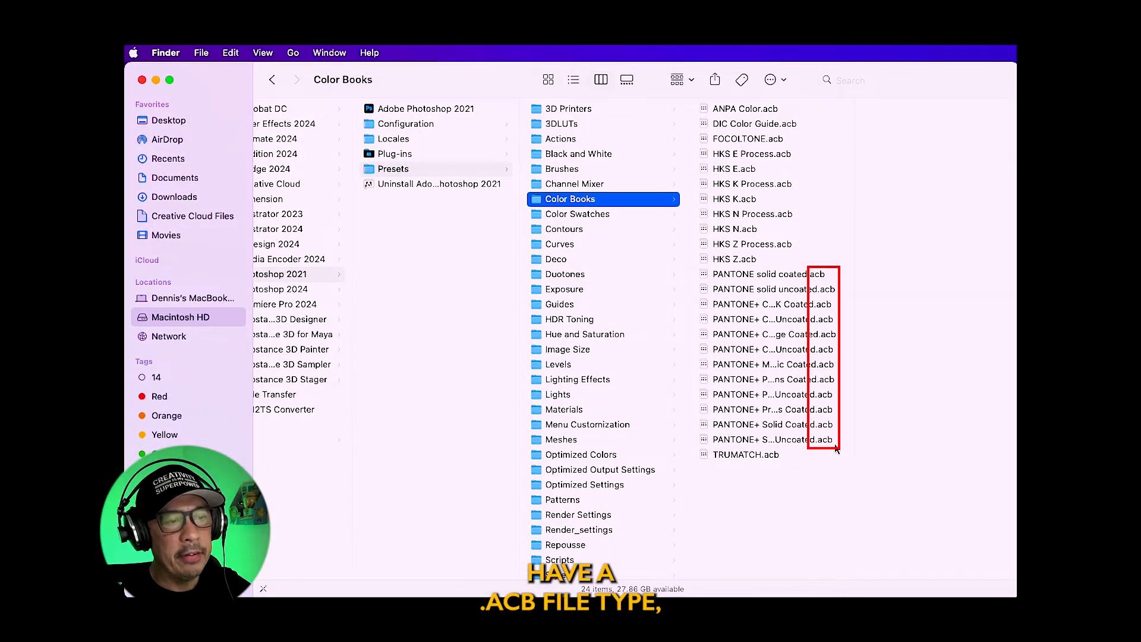
click(577, 212)
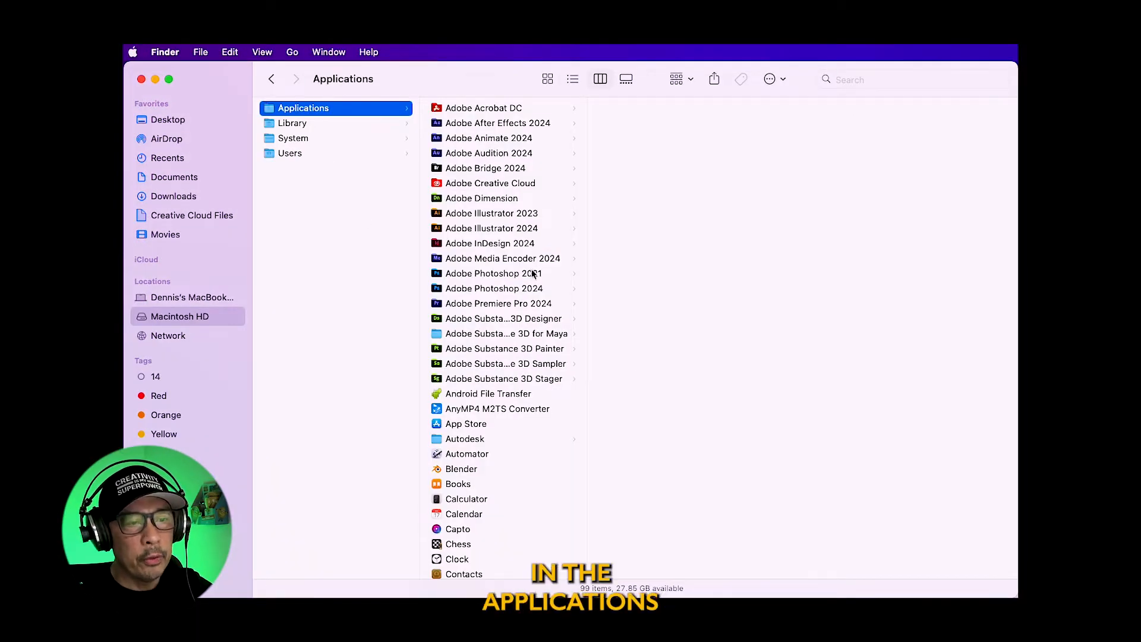
Step: Browse into an Adobe Photoshop folder under Applications
click(492, 287)
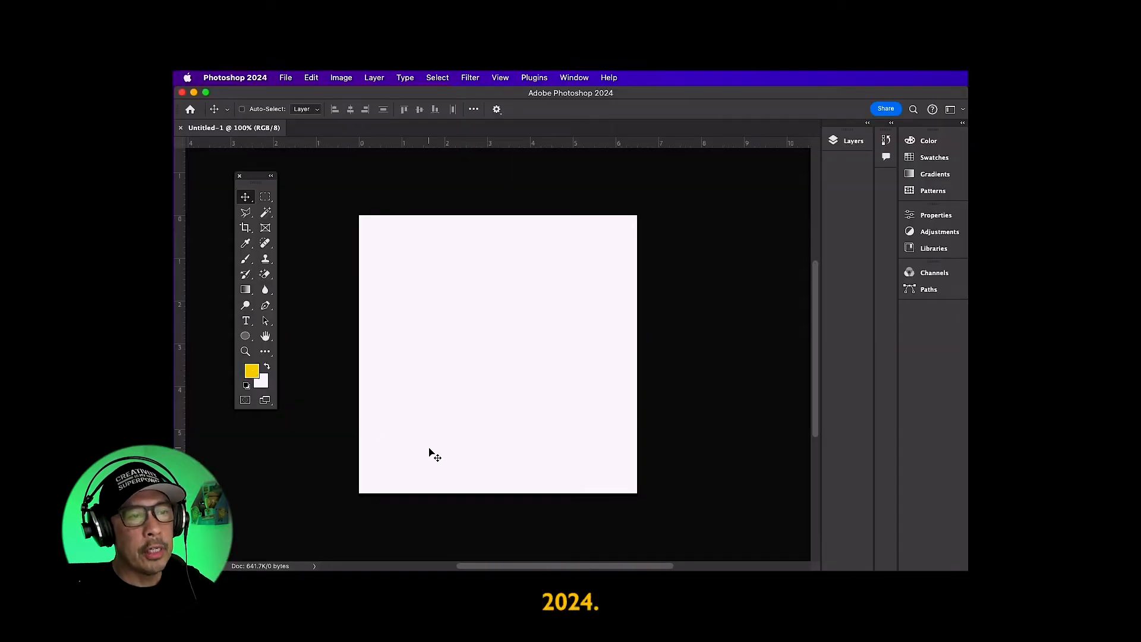
Step: Verify PANTONE+ Solid Coated and other Pantone books now list in Color Libraries, then cancel
click(251, 371)
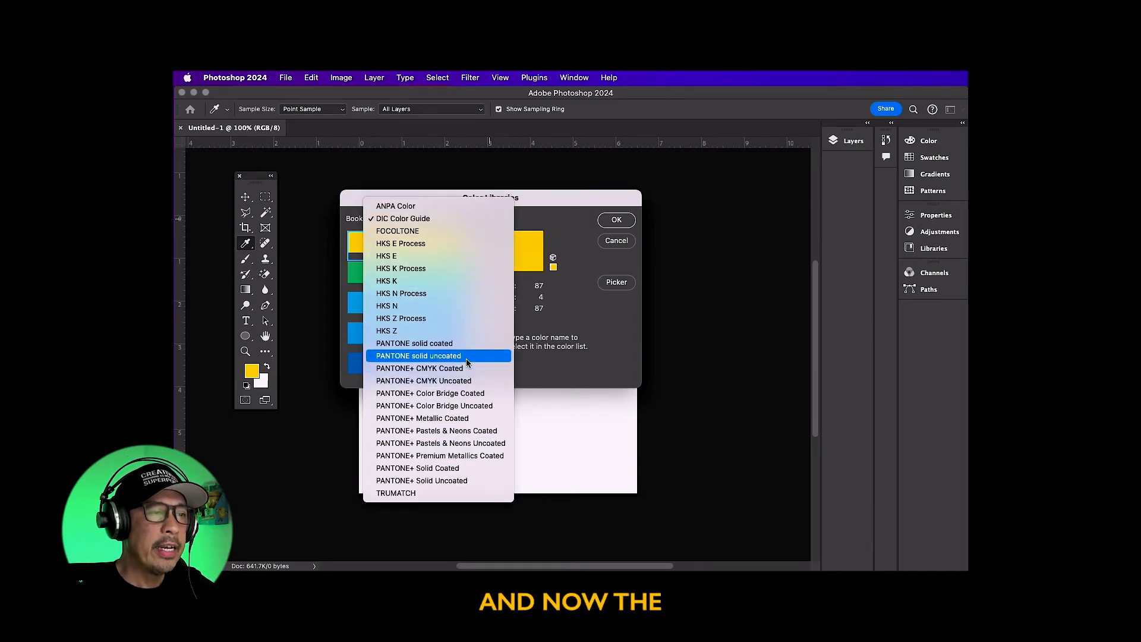
click(403, 219)
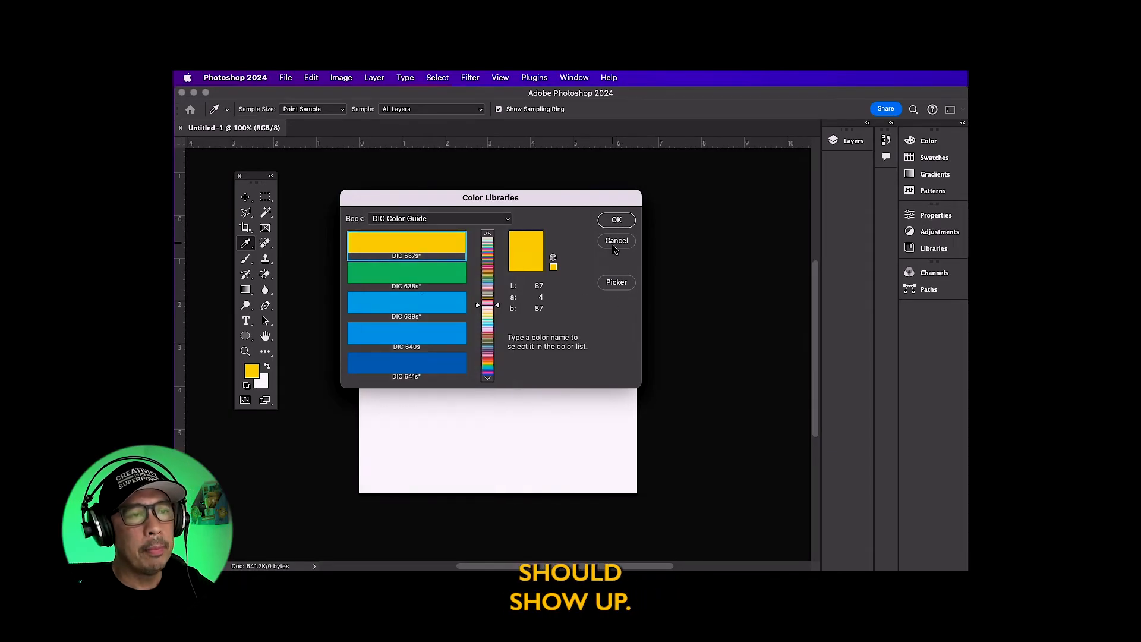
click(615, 240)
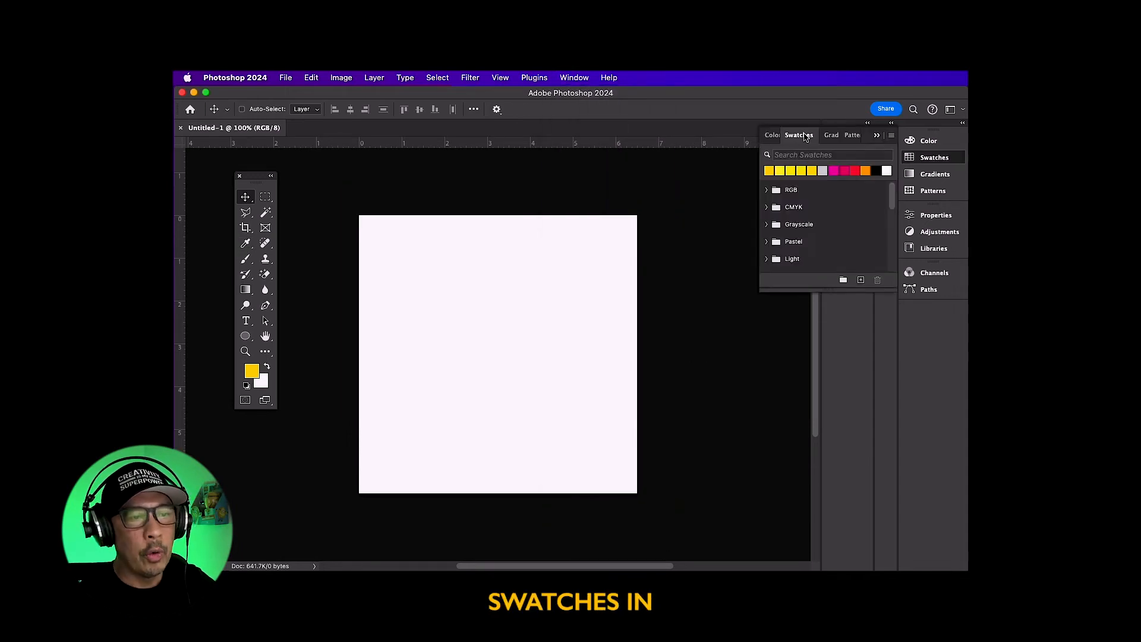